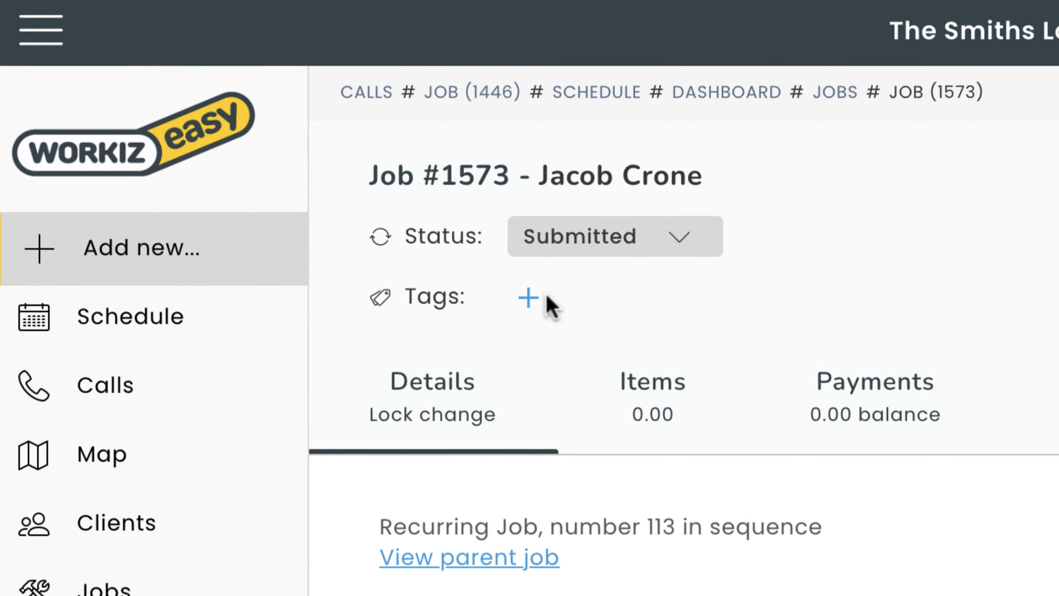
Add a dark green 'Needs part pickup' tag to job #1573 and return to the dashboard
click(529, 297)
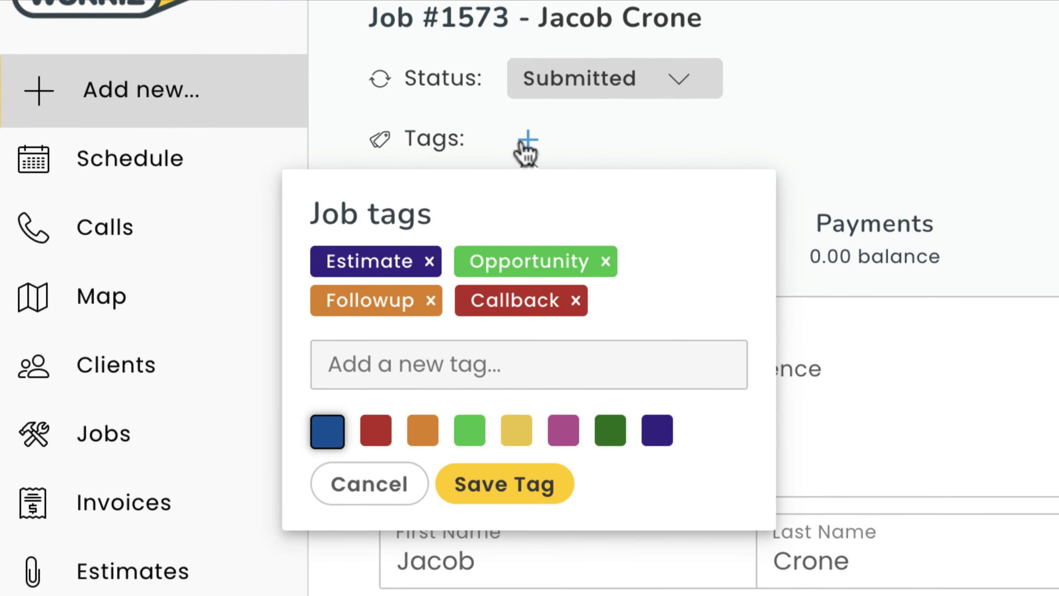
text(Needs part pickup)
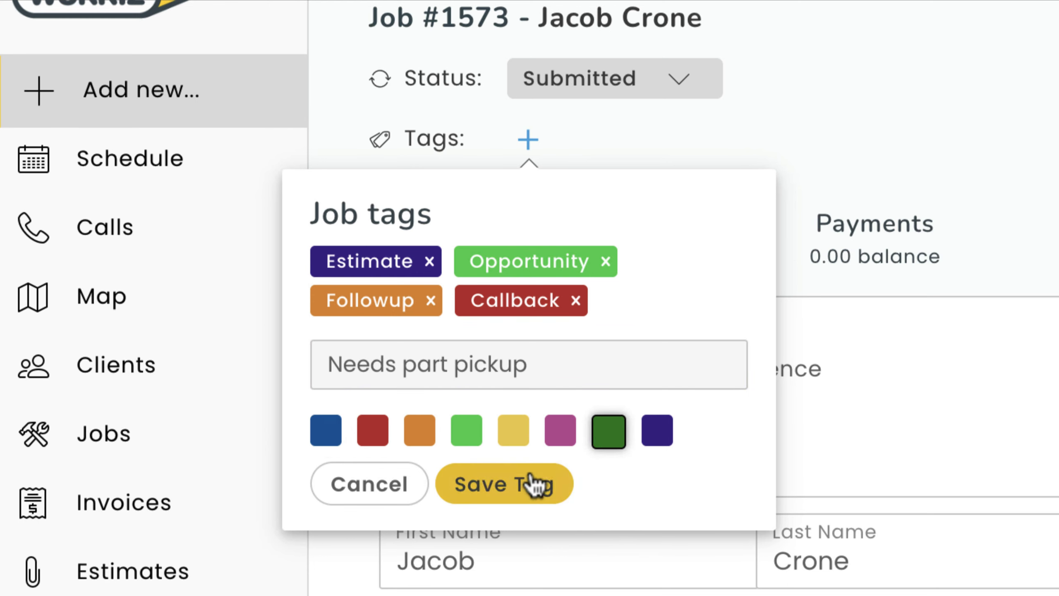
click(503, 484)
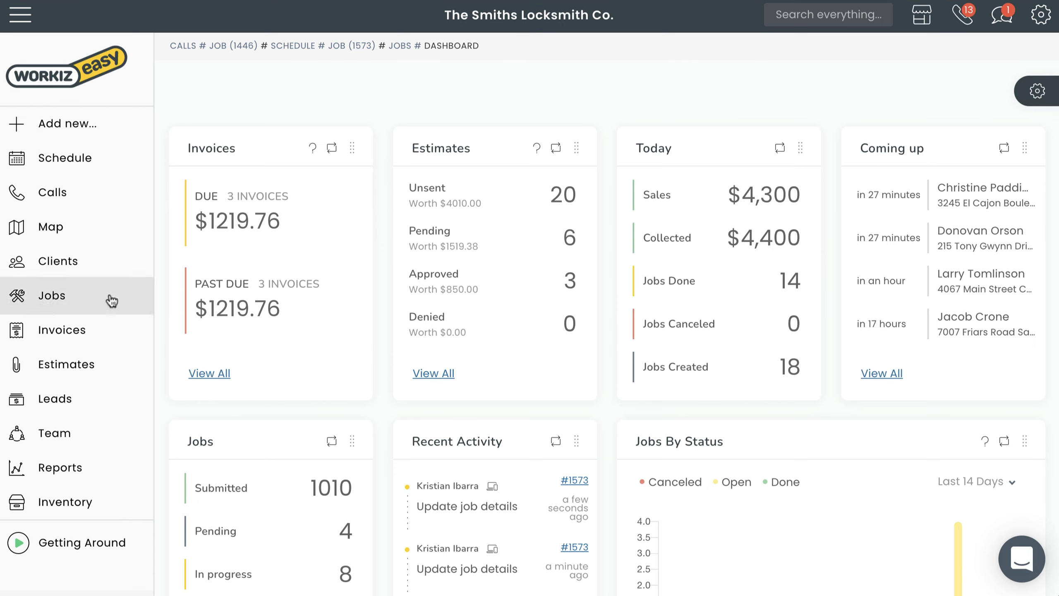
Find job #1573 in the jobs list and open its full job page from Quick view
click(52, 295)
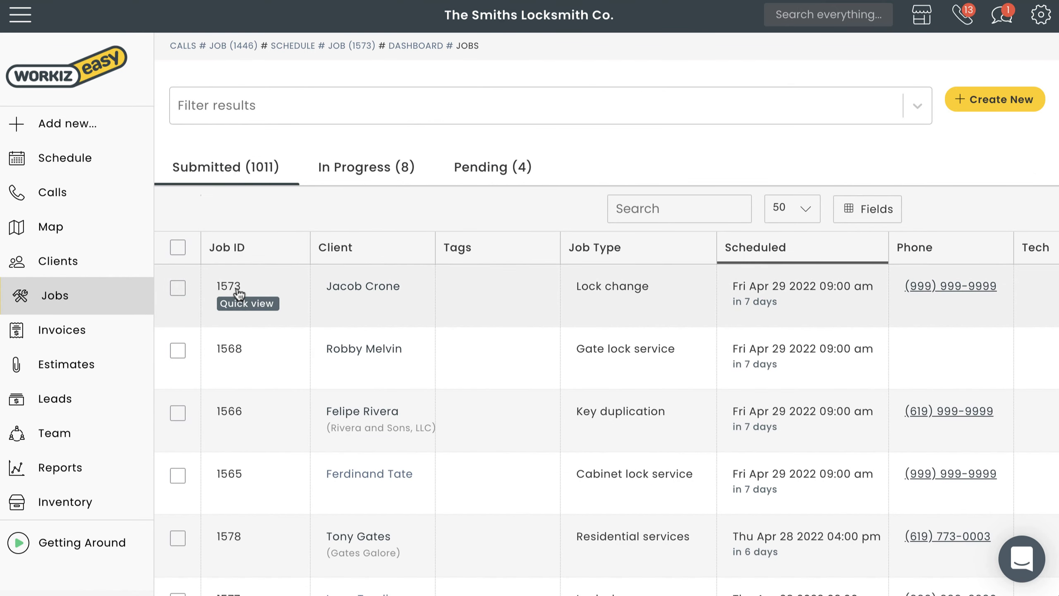
click(247, 303)
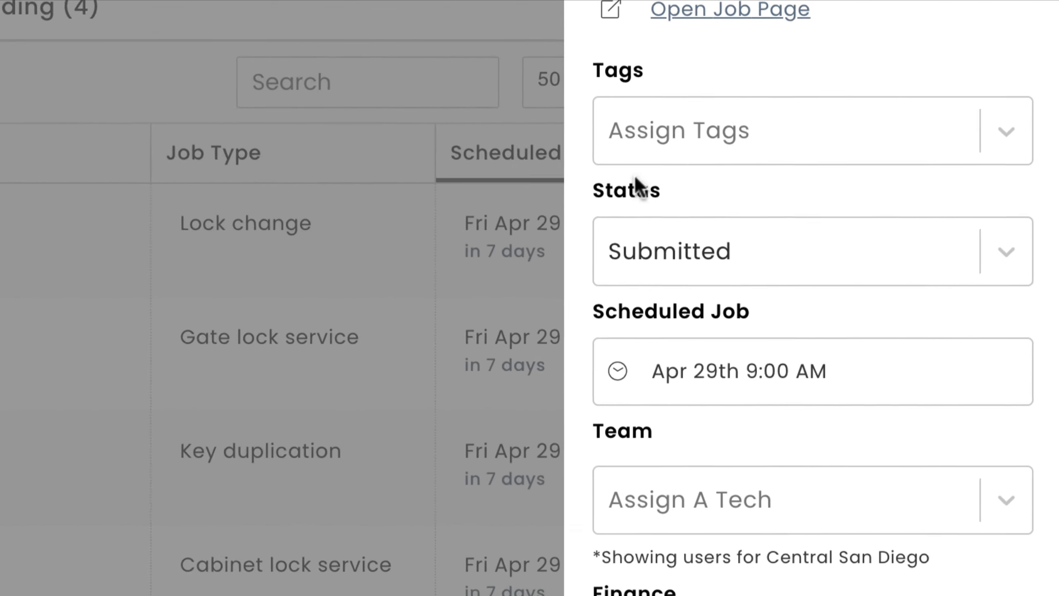
click(810, 130)
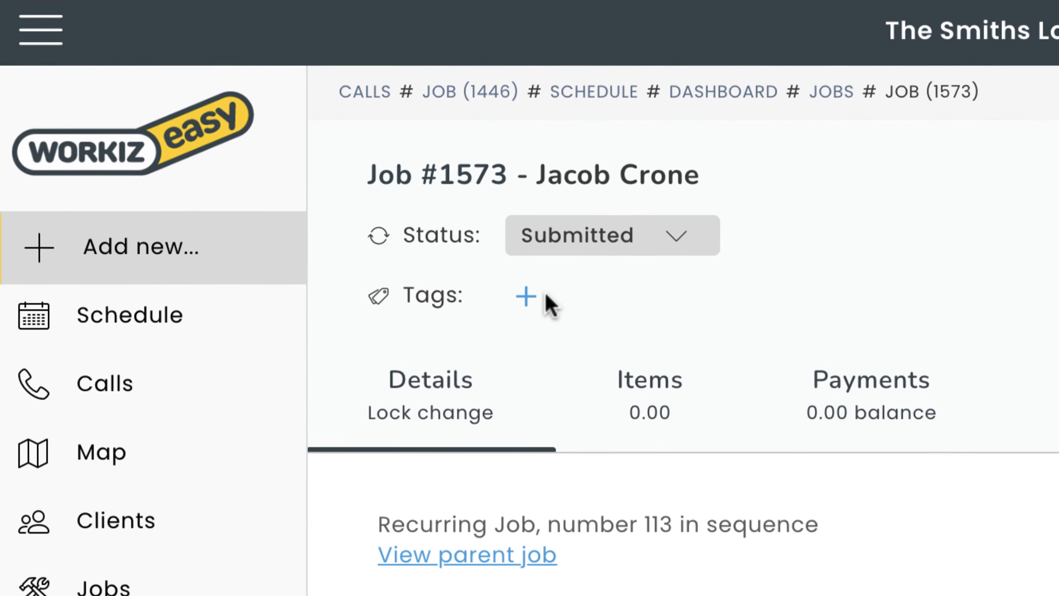
Re-create the dark green 'Needs part pickup' tag on job #1573, then start editing its description
click(526, 295)
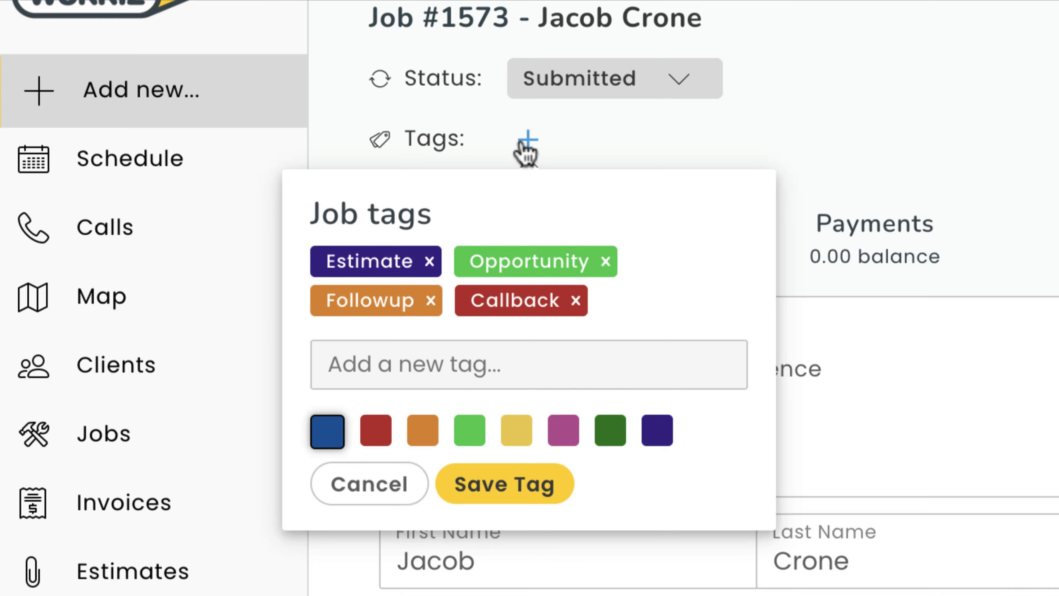
text(Needs part)
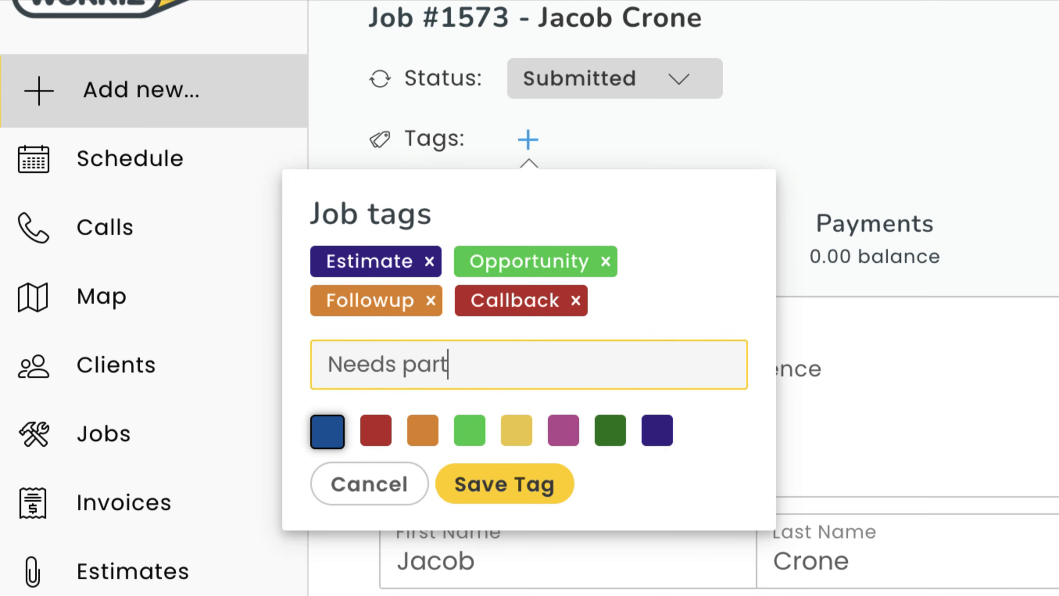
click(503, 483)
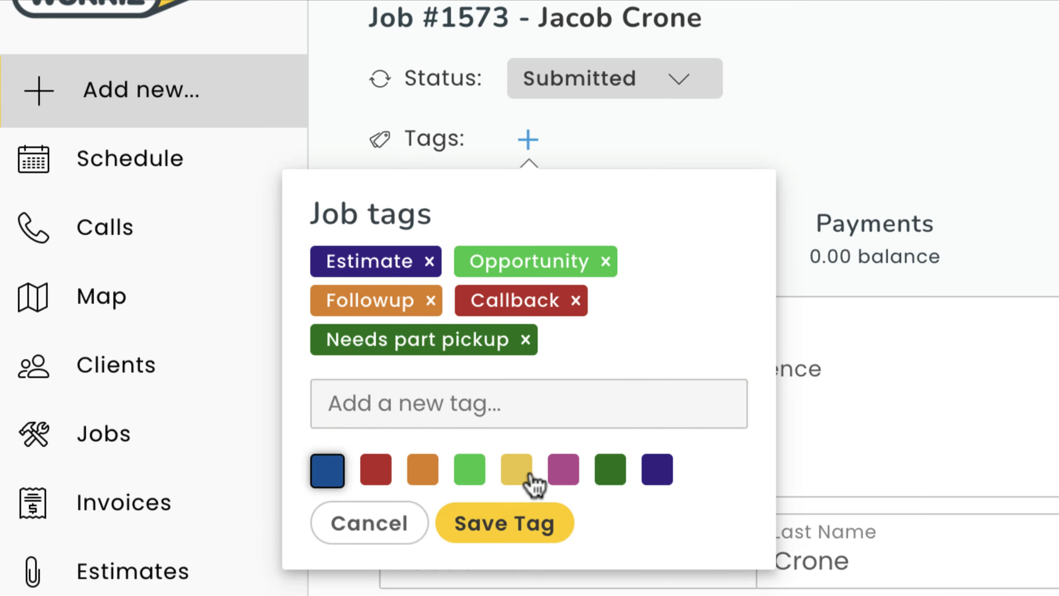
click(369, 521)
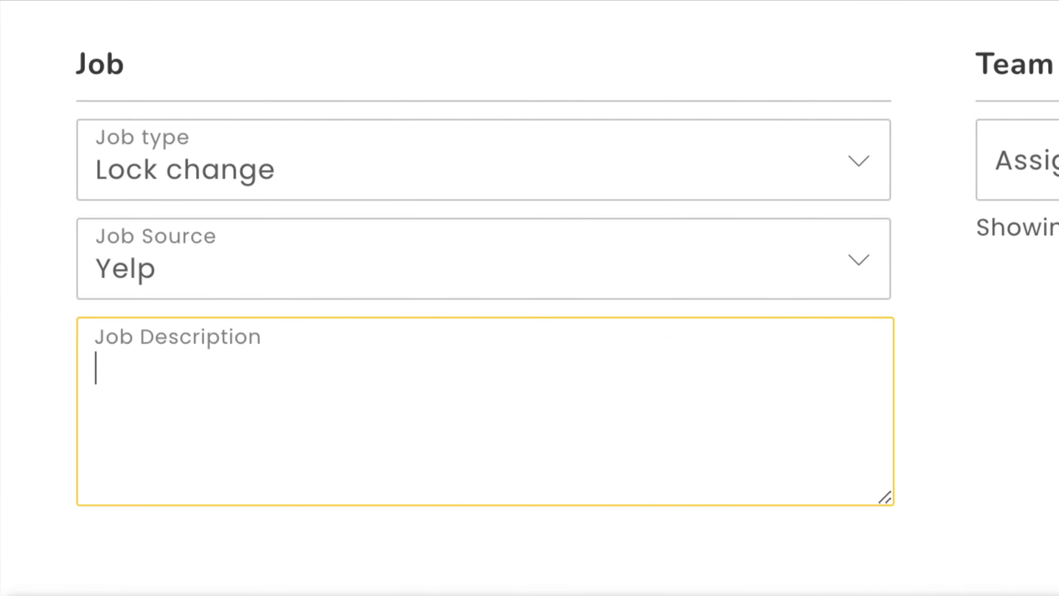
Set the job description to 'PART REQUIRED: Security 600 deadbolt' and go back to Jobs
text(PART REQUIRED: Security 600 deadbolt)
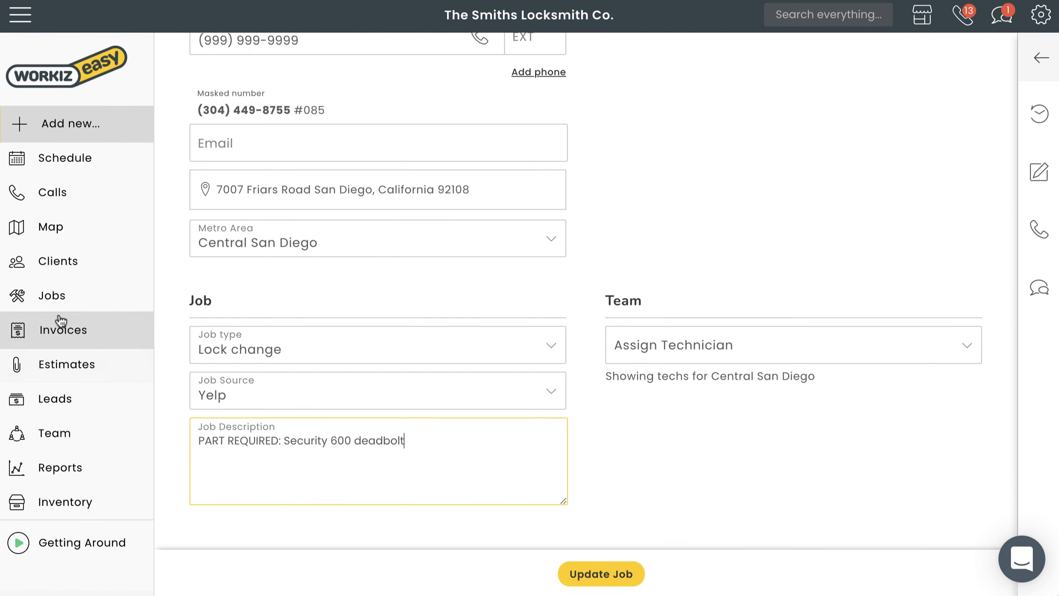
click(53, 295)
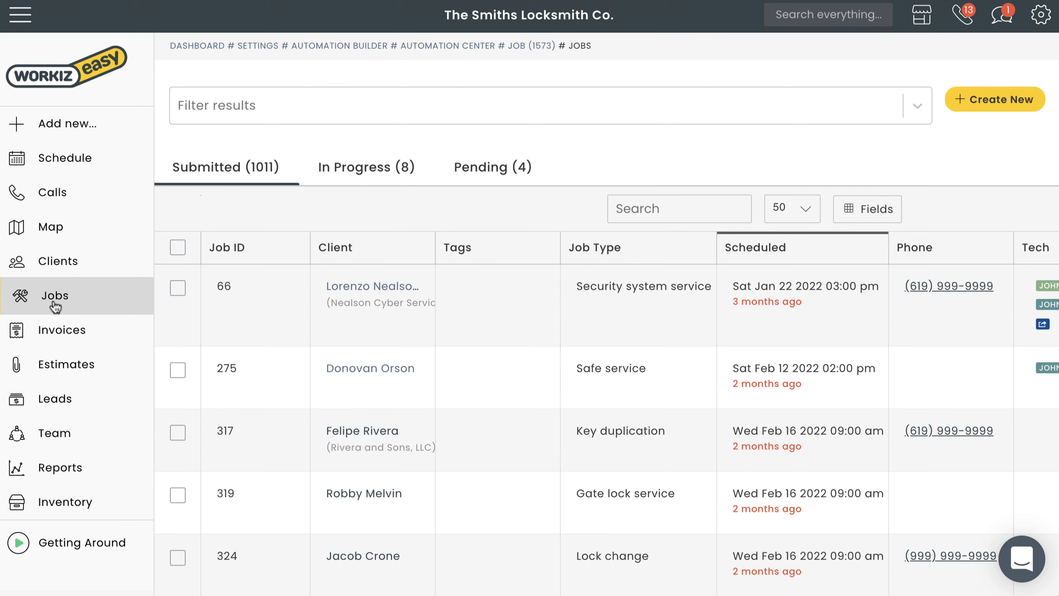
Filter the jobs list by the 'Needs part pickup' tag, leaving only job #1573
click(918, 106)
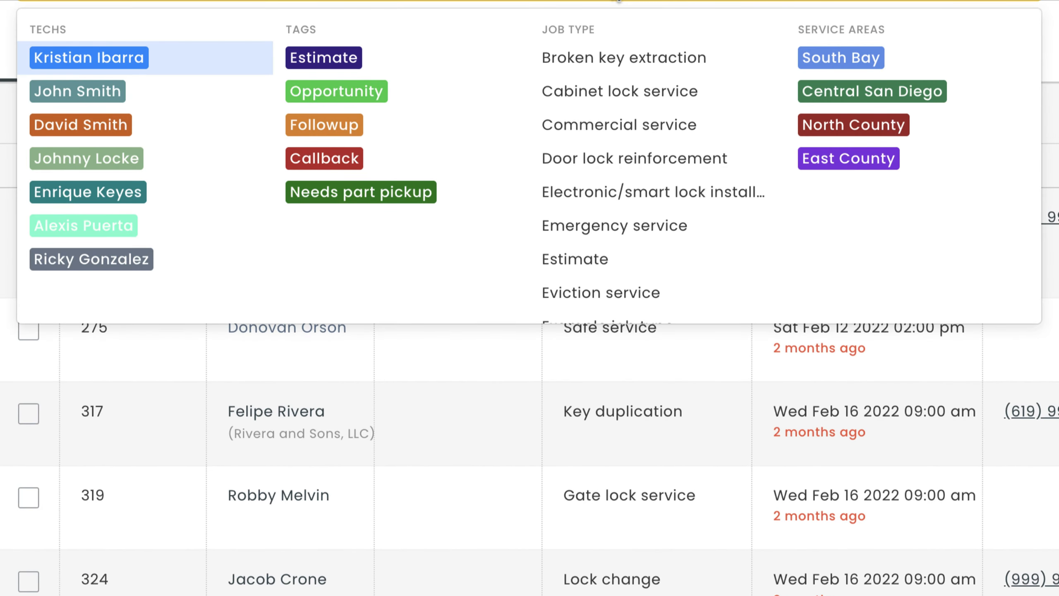
click(361, 192)
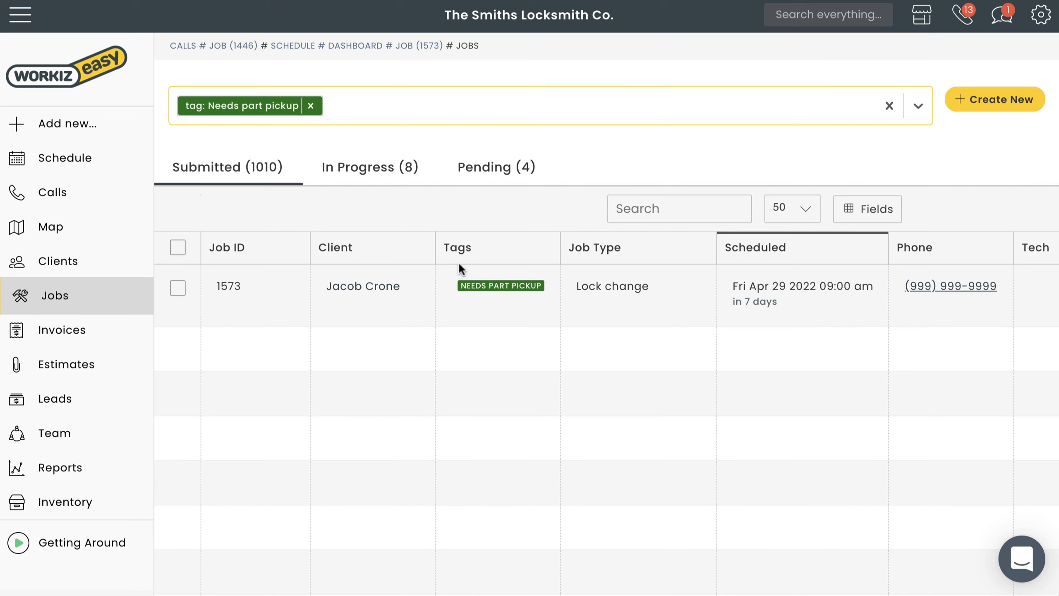
mouse_move(476, 260)
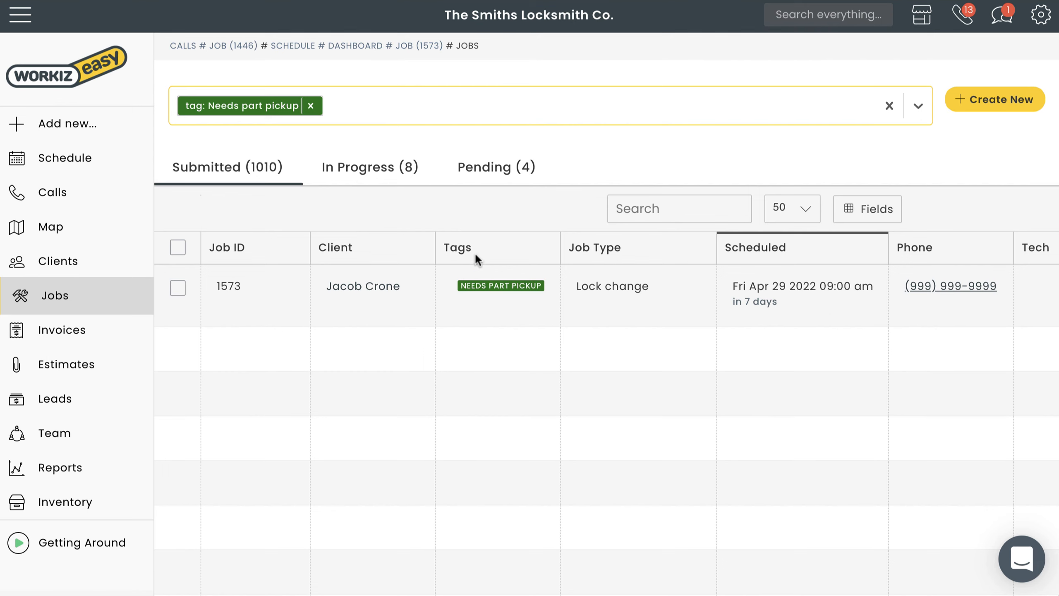
Create a custom automation titled 'Part pickup' triggered when a job is Scheduled
click(1041, 15)
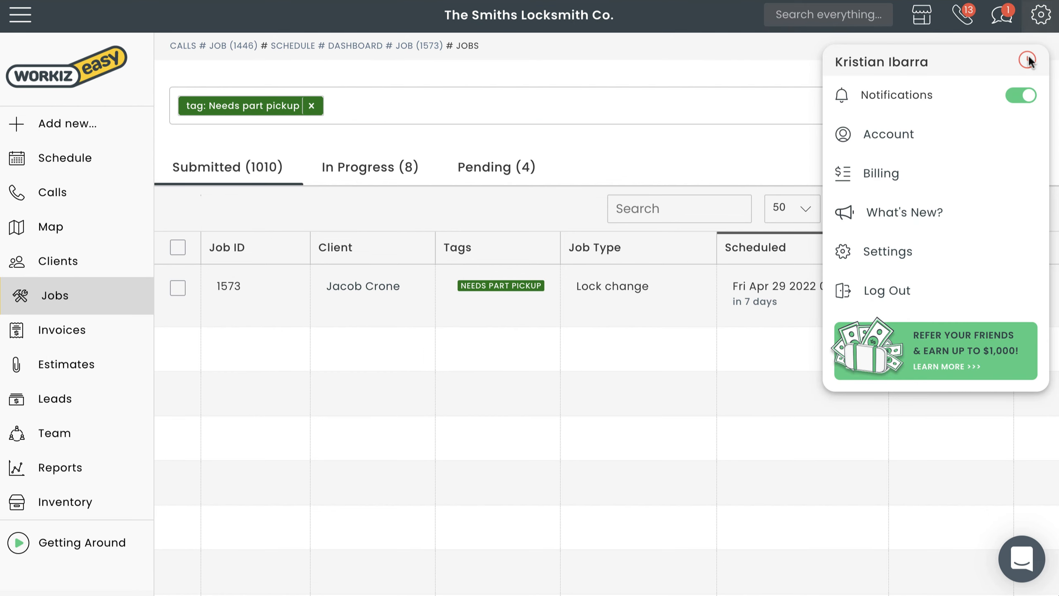
click(888, 251)
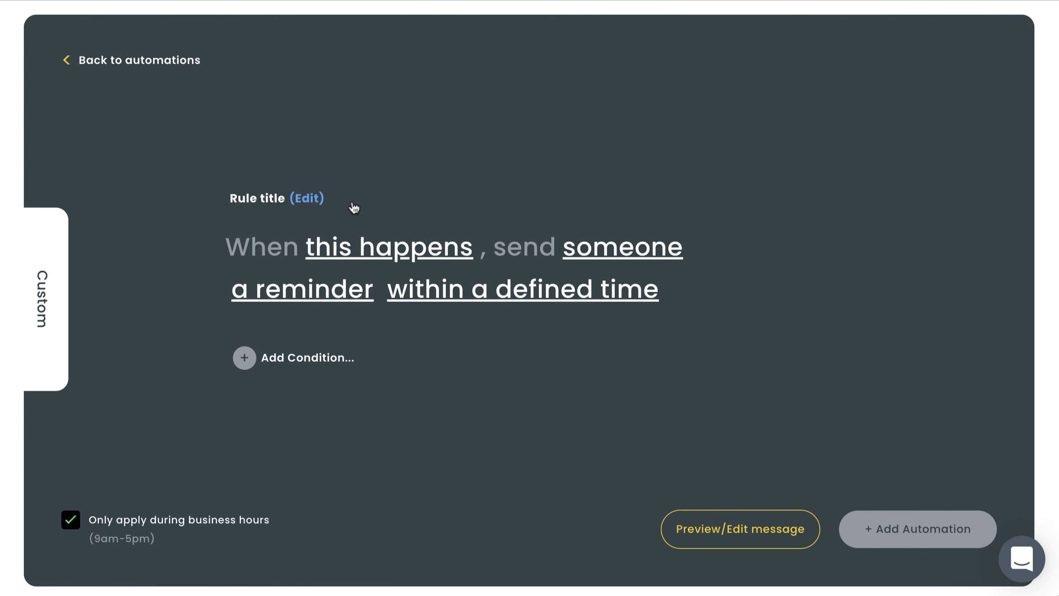
text(Part pickup)
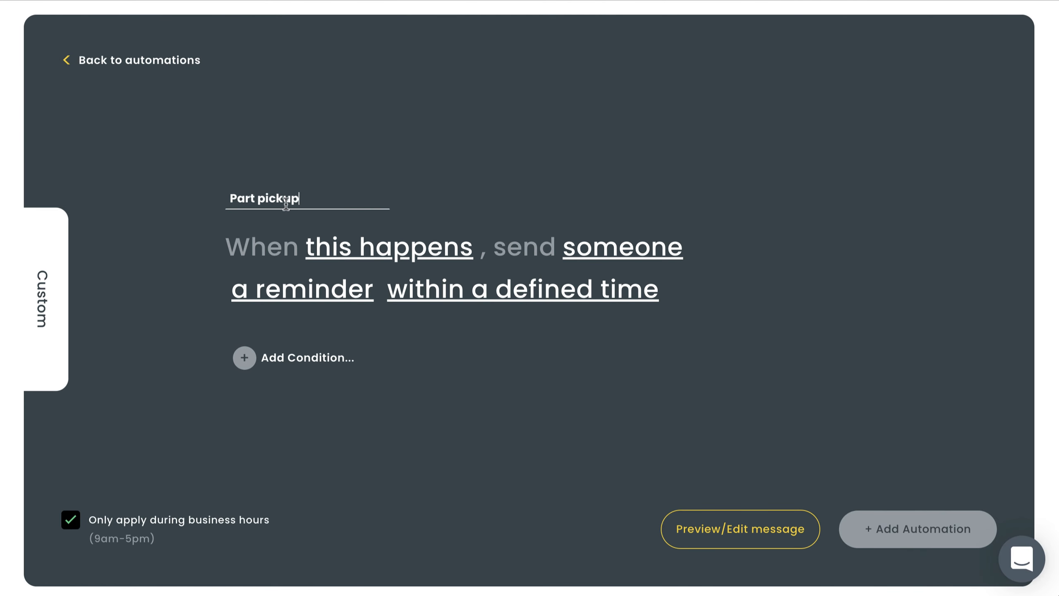
click(389, 247)
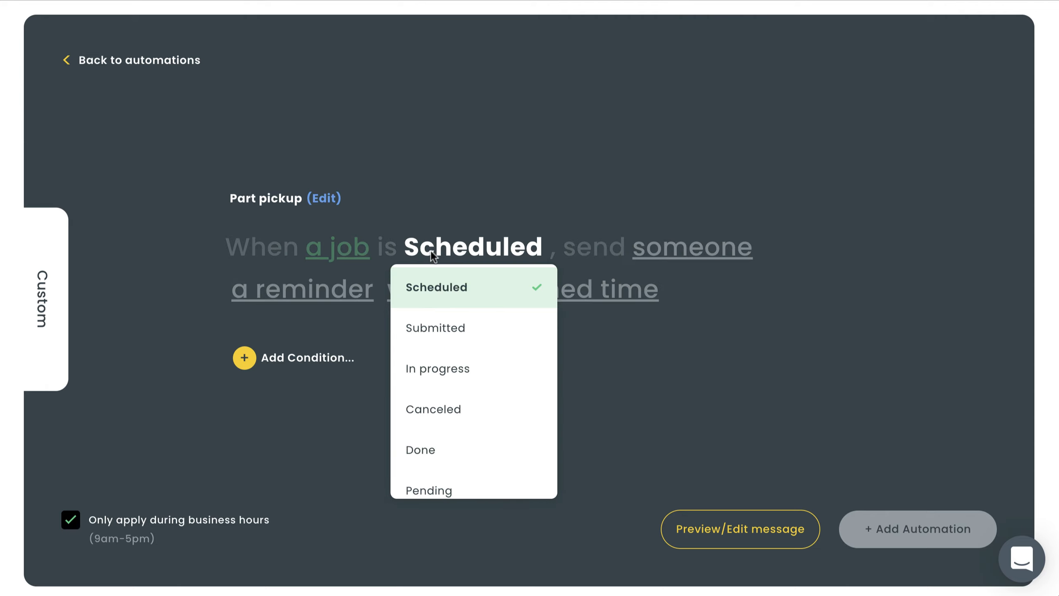
click(436, 287)
text(REMINDE)
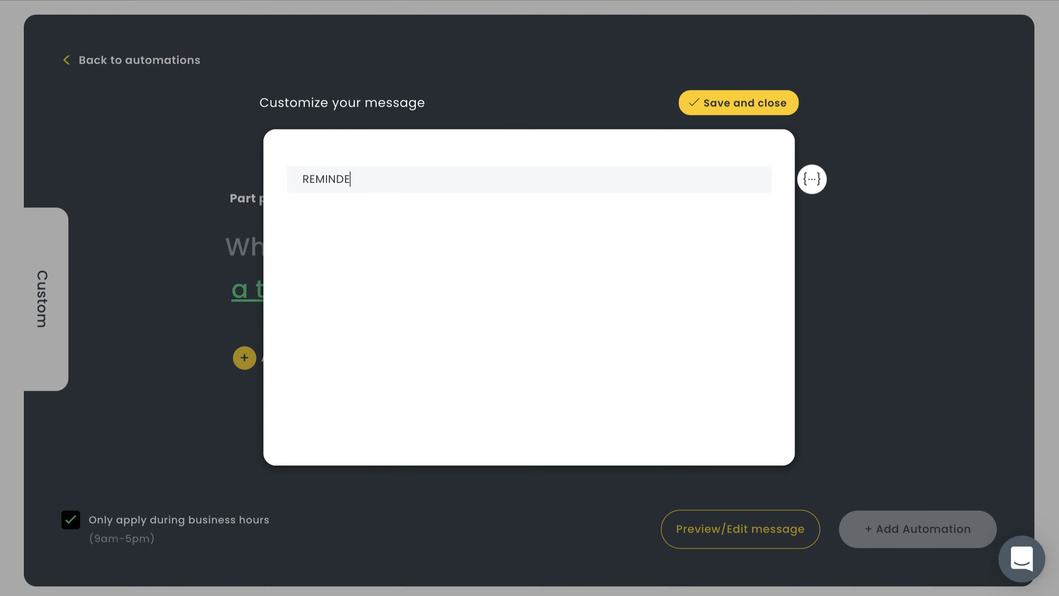
Write the reminder 'Parts needed for this job' with job type, description and Job ID fields
text(R: Parts needed for this job)
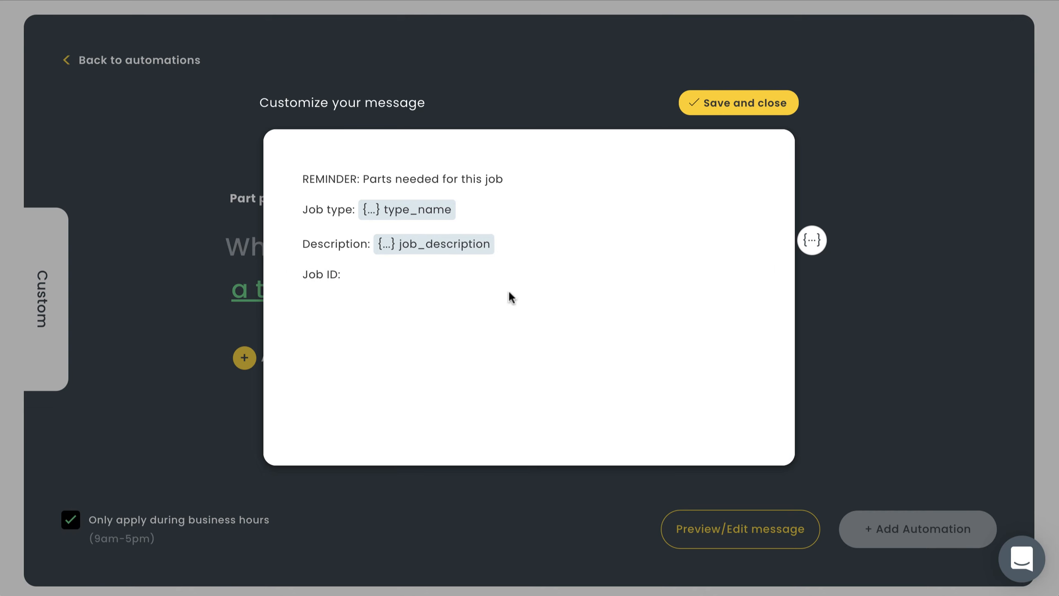
click(812, 240)
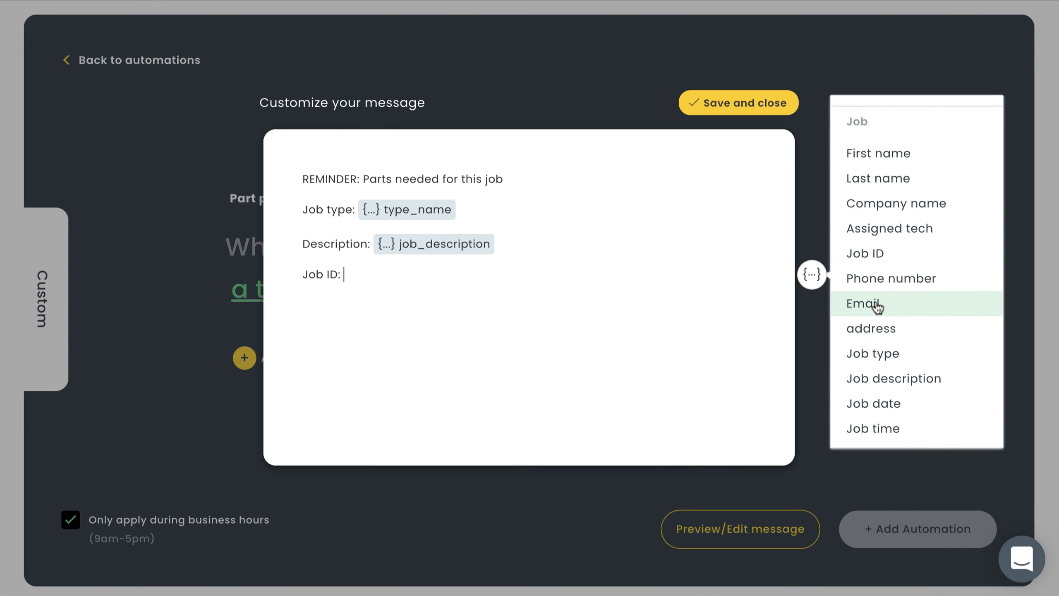
click(737, 102)
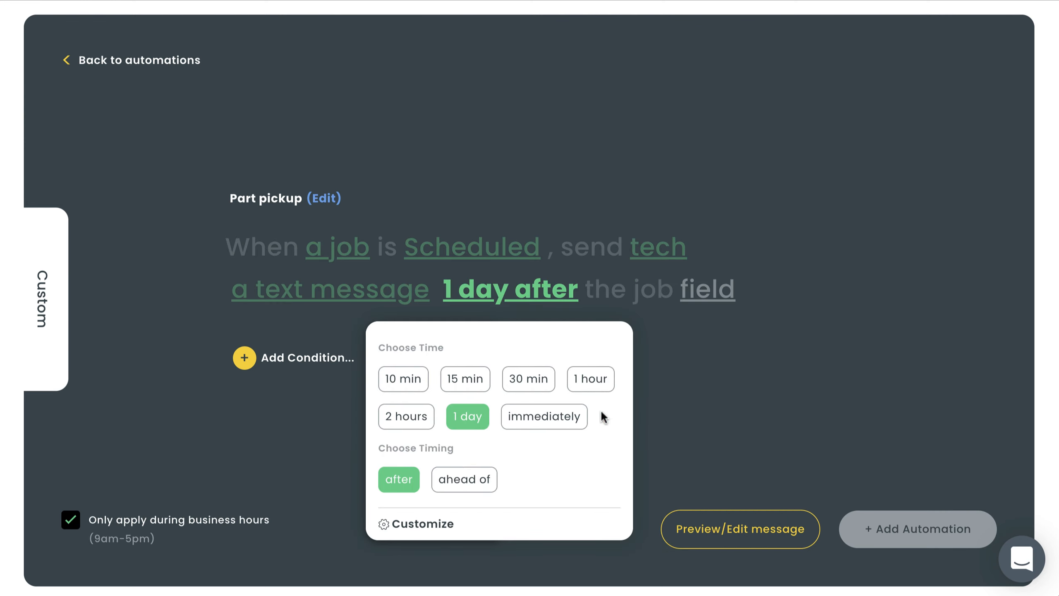
Text the tech 1 day before the job date for 'Needs part pickup' jobs, and save the automation
click(463, 479)
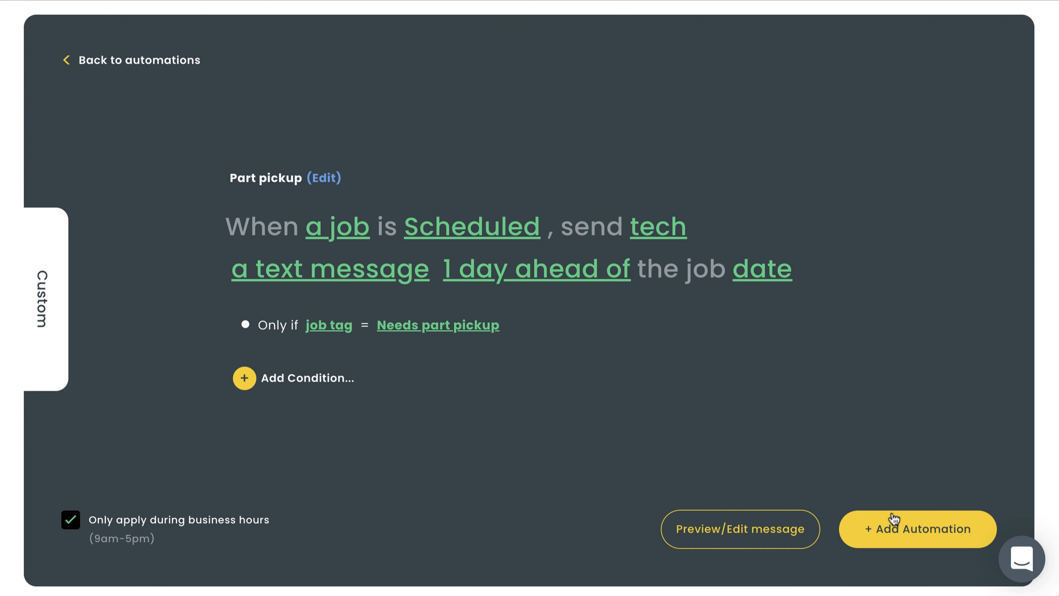
click(739, 529)
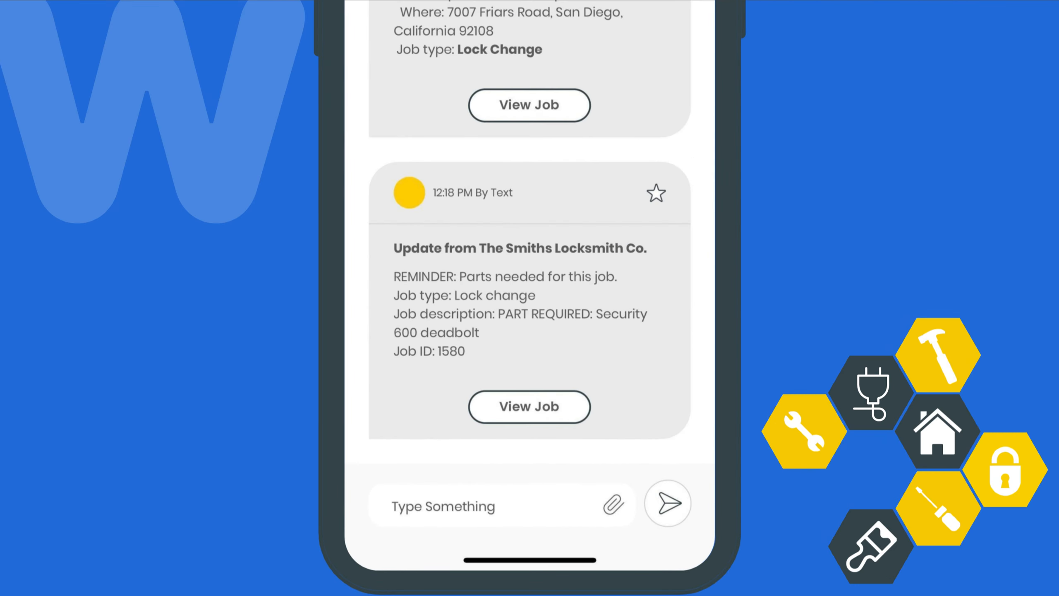
scroll(down, 3)
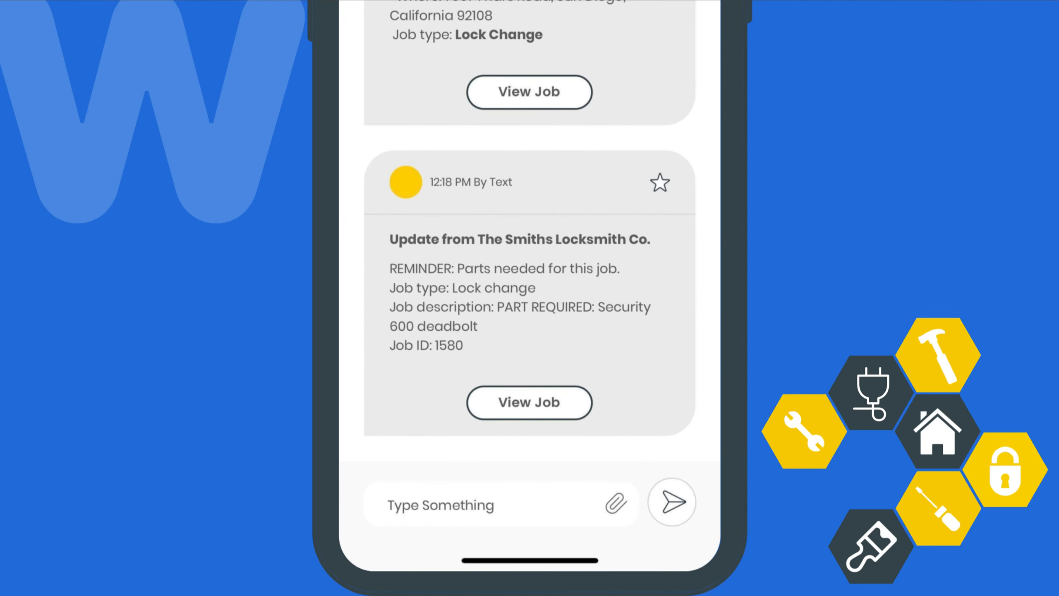